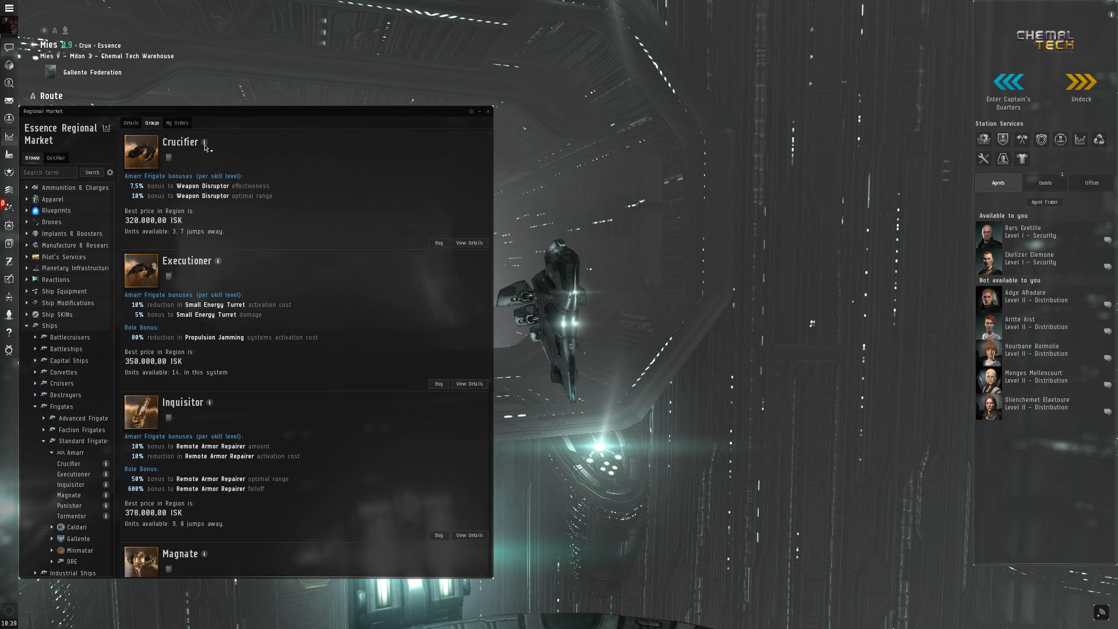
Step: Show the Crucifier's ship info, then the Executioner's, which reuses the same info window
{"action": "left_click", "coordinate": [205, 142]}
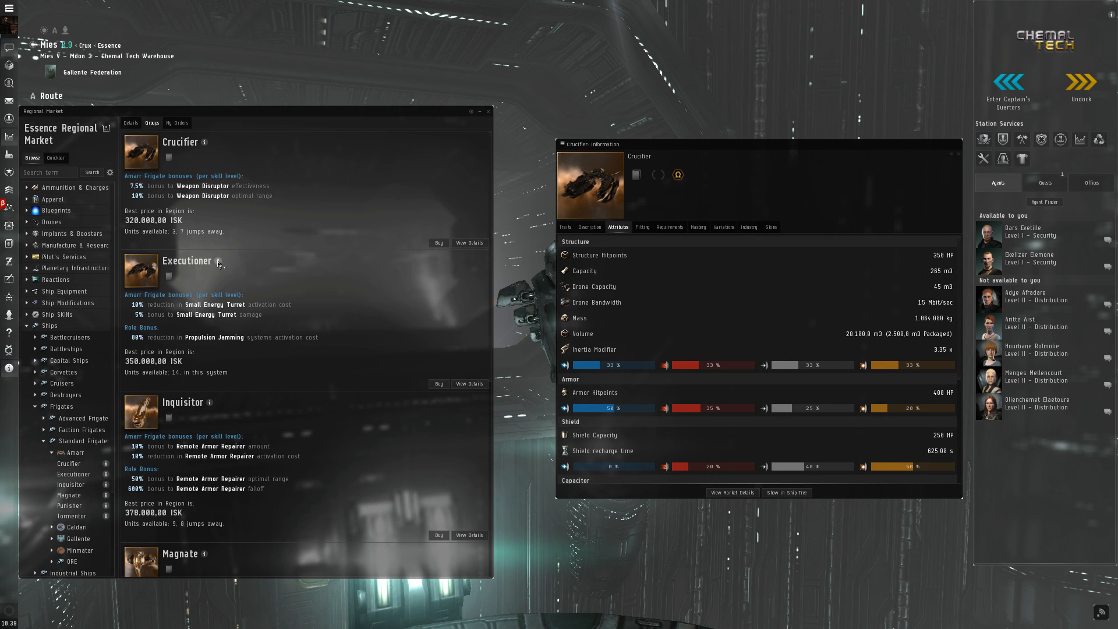
{"action": "left_click", "coordinate": [218, 261]}
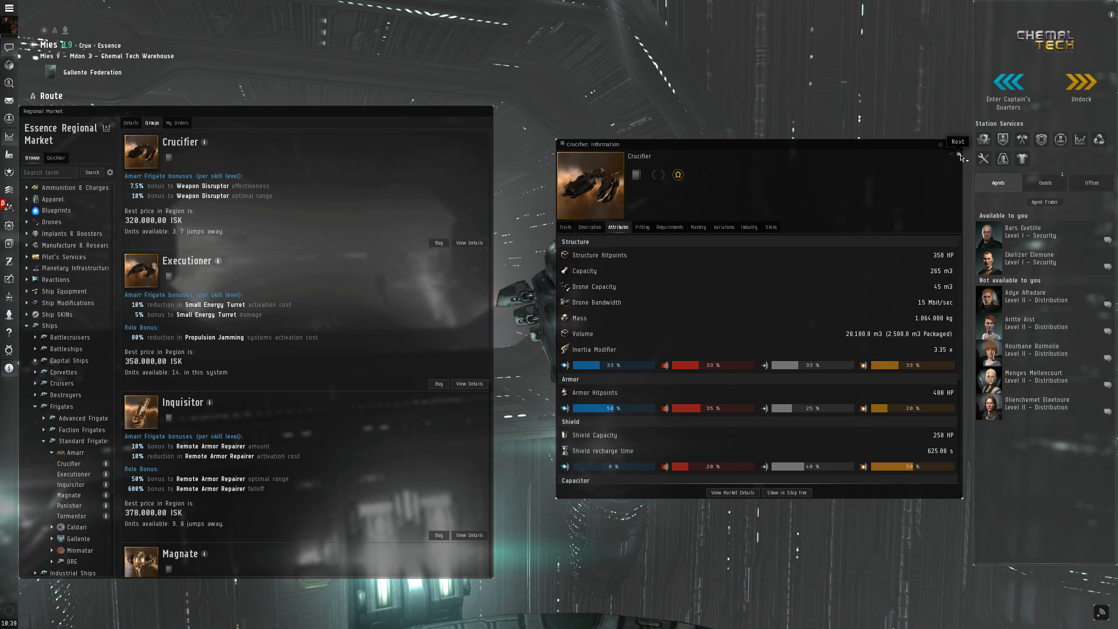
{"action": "left_click", "coordinate": [957, 141]}
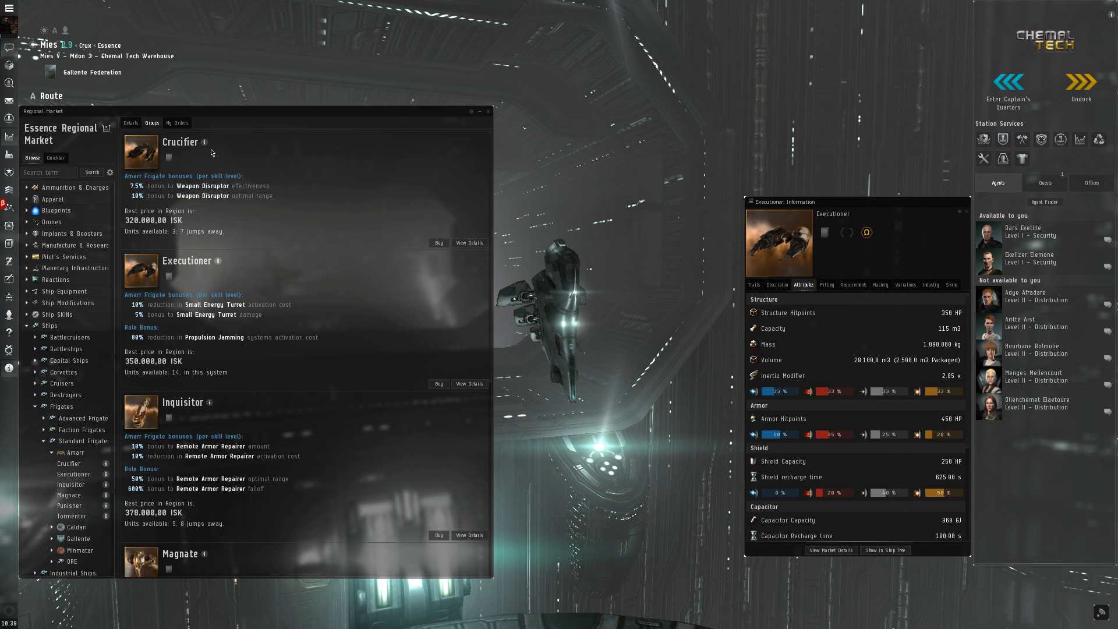
{"action": "mouse_move", "coordinate": [205, 146]}
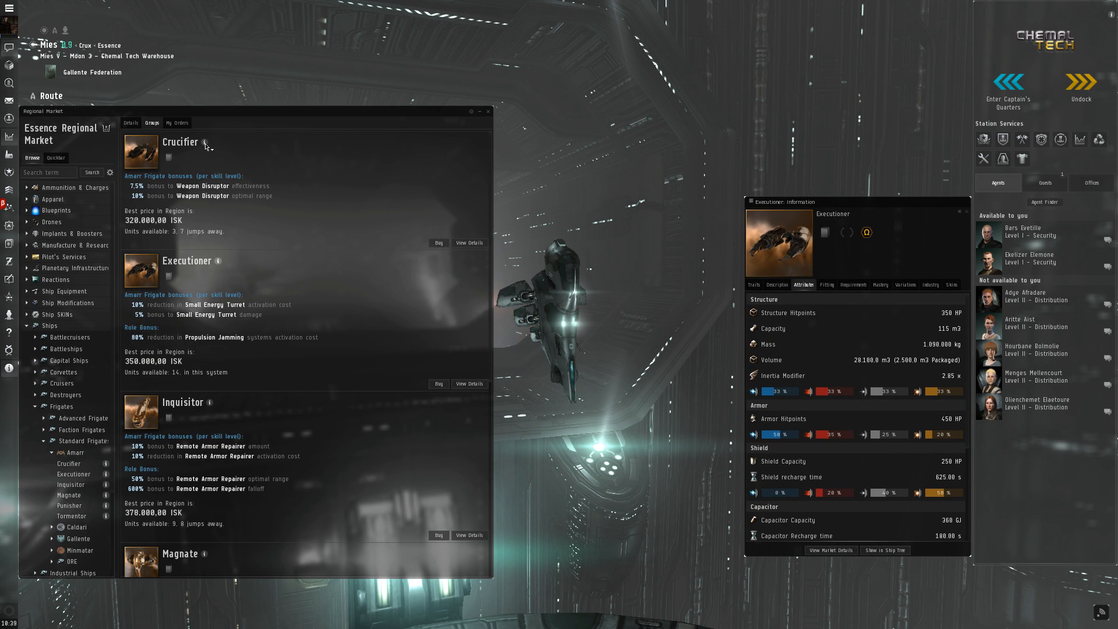
Step: Shift-click to show the Crucifier's info in a second window beside the Executioner's
{"action": "left_click", "coordinate": [203, 144]}
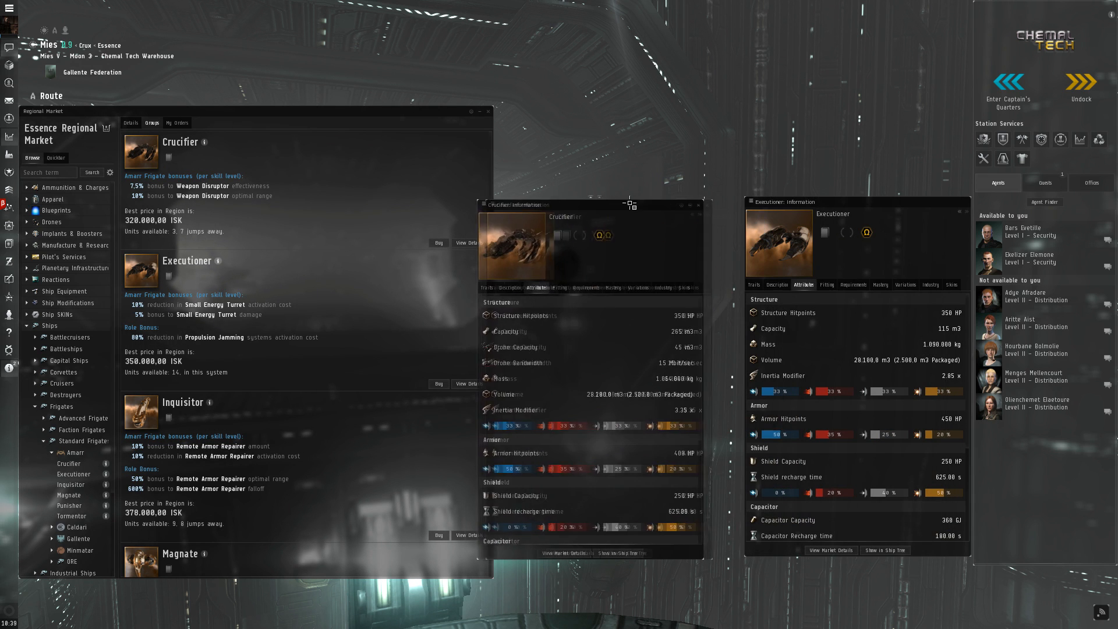
{"action": "left_click", "coordinate": [212, 401]}
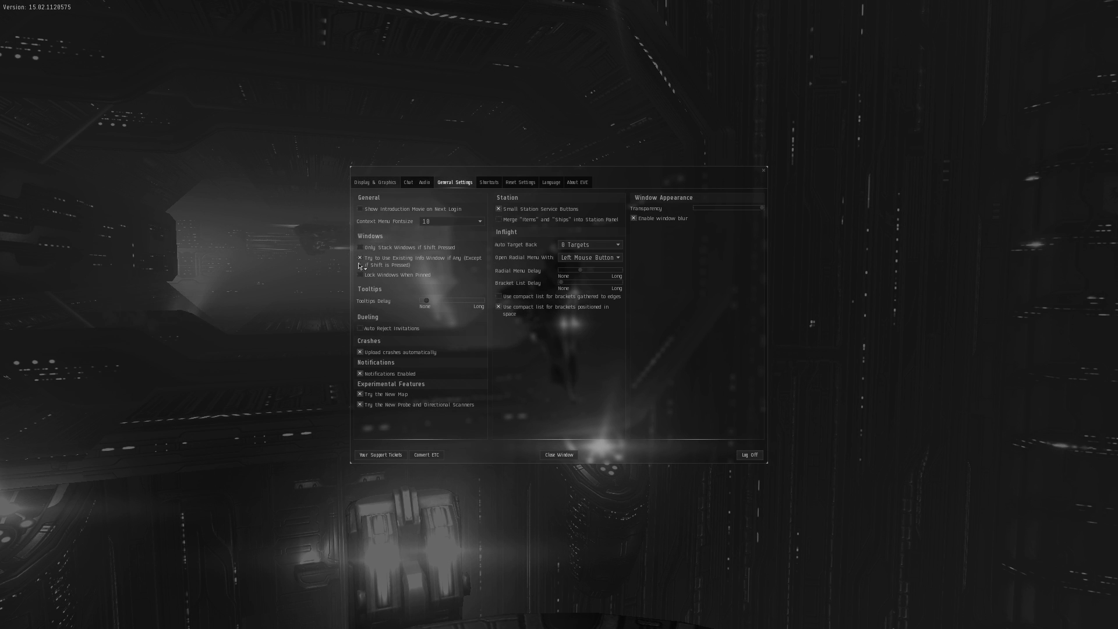
{"action": "mouse_move", "coordinate": [434, 269]}
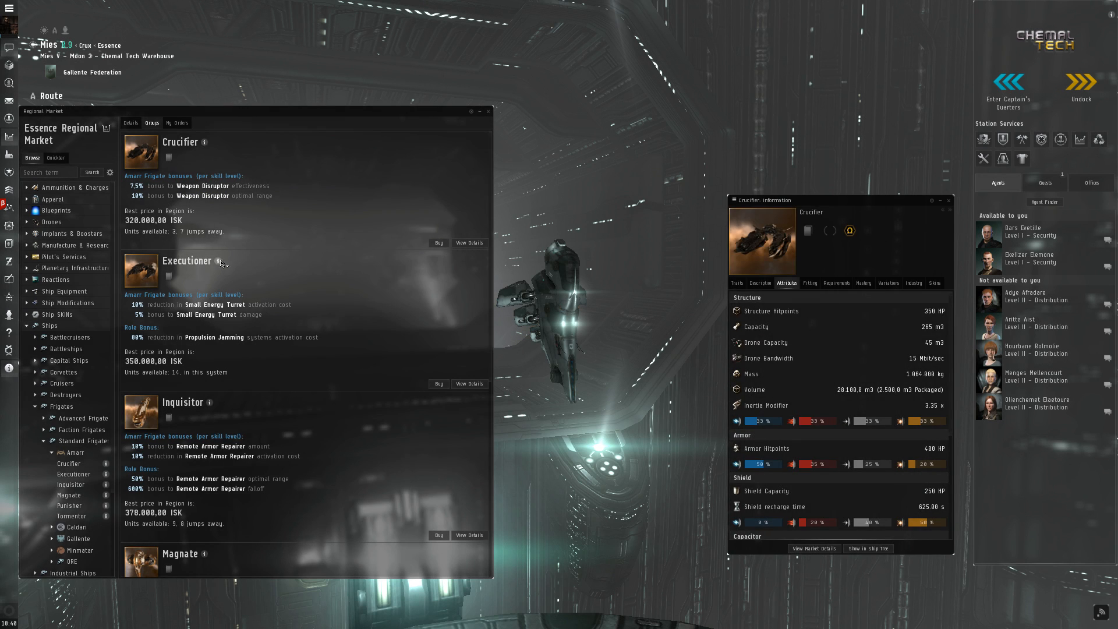
Step: Show the Executioner's info in its own window, keeping the Crucifier's window open
{"action": "left_click", "coordinate": [220, 261]}
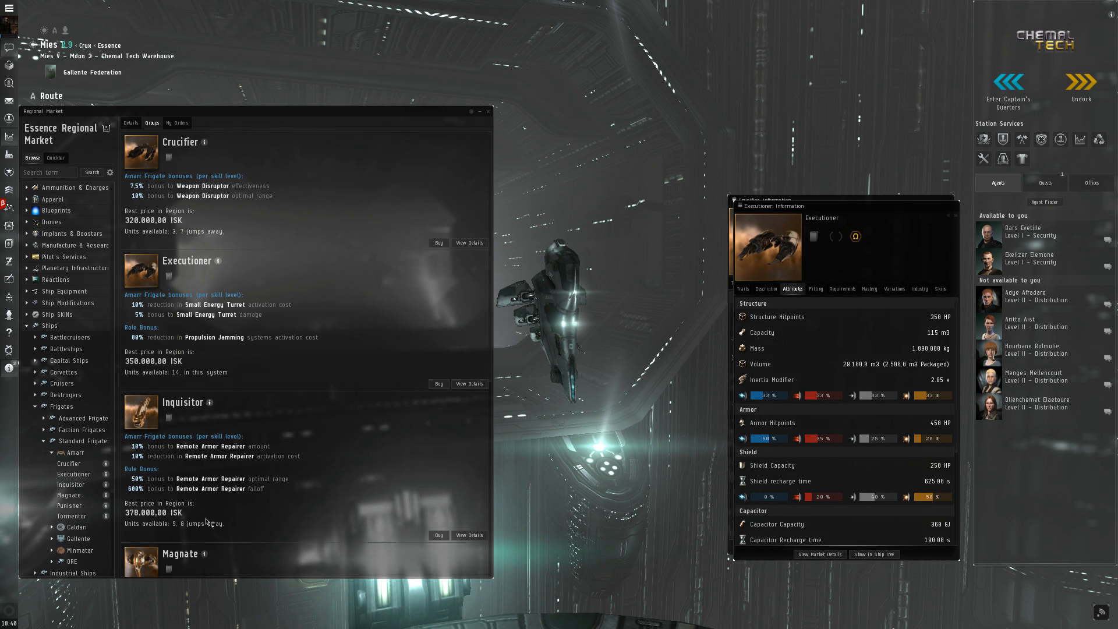